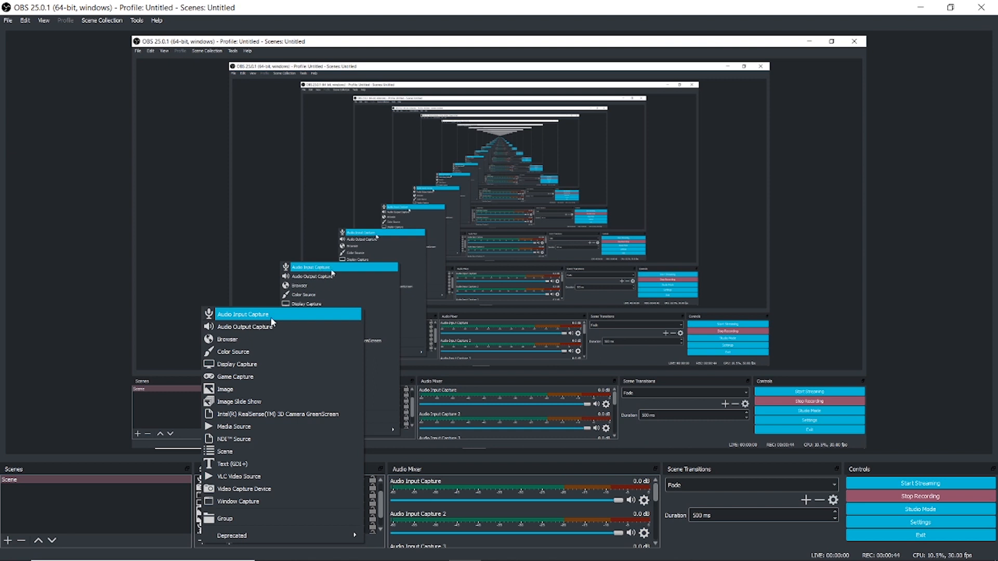
Step: Add a brand-new Audio Input Capture source, keeping the default name Audio Input Capture 5
left_click(242, 314)
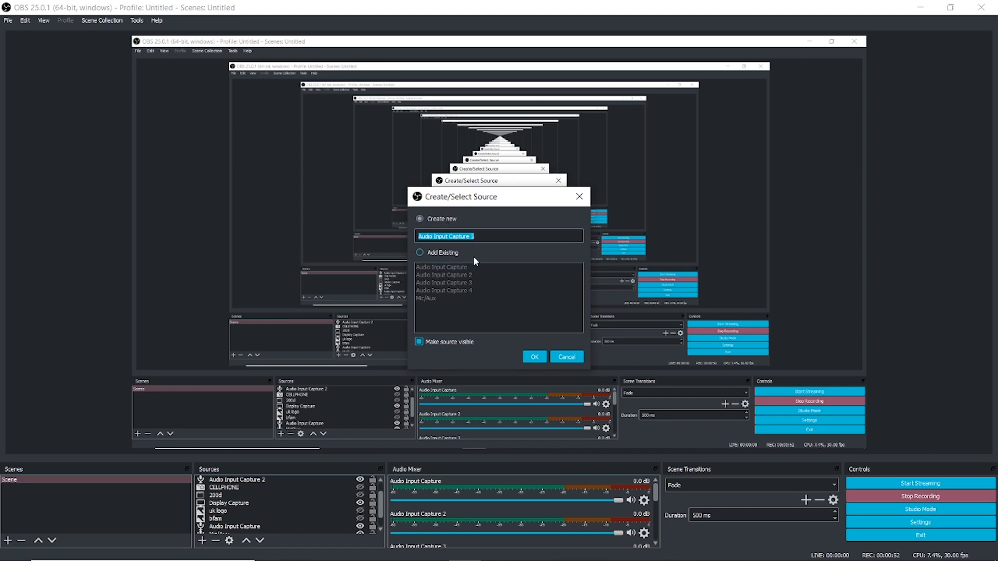
left_click(419, 218)
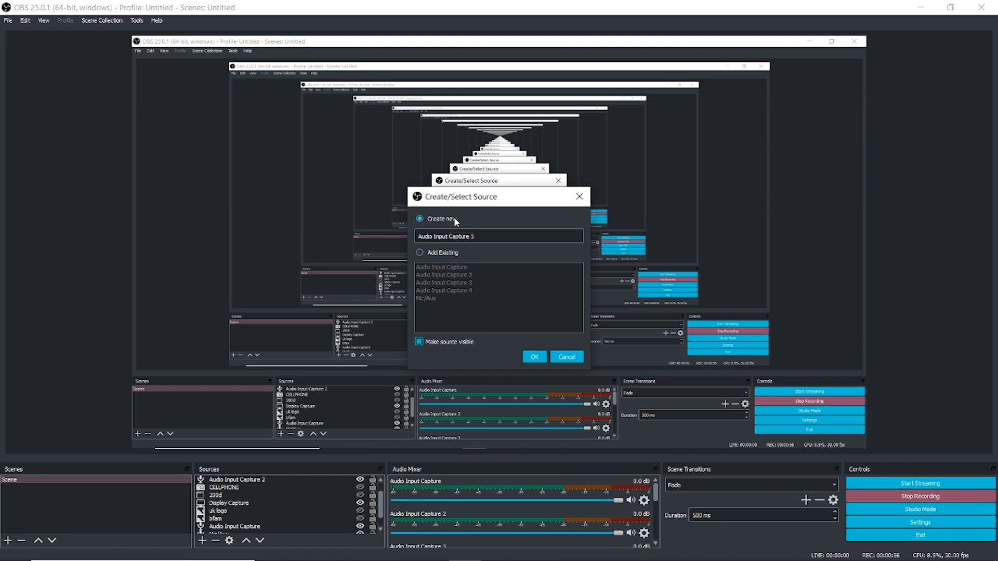
mouse_move(449, 224)
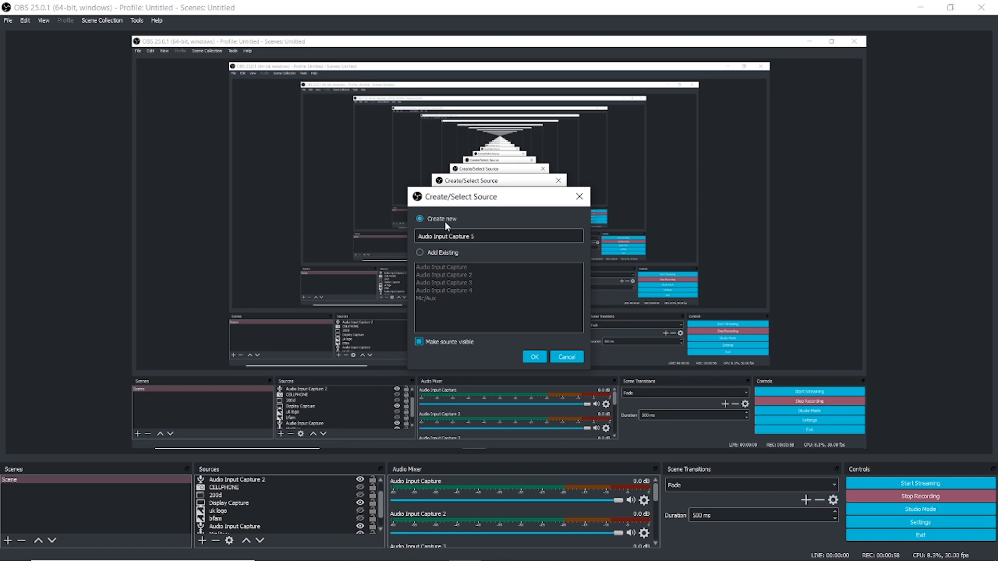
Step: Confirm creating Audio Input Capture 5 so its device properties appear
left_click(534, 356)
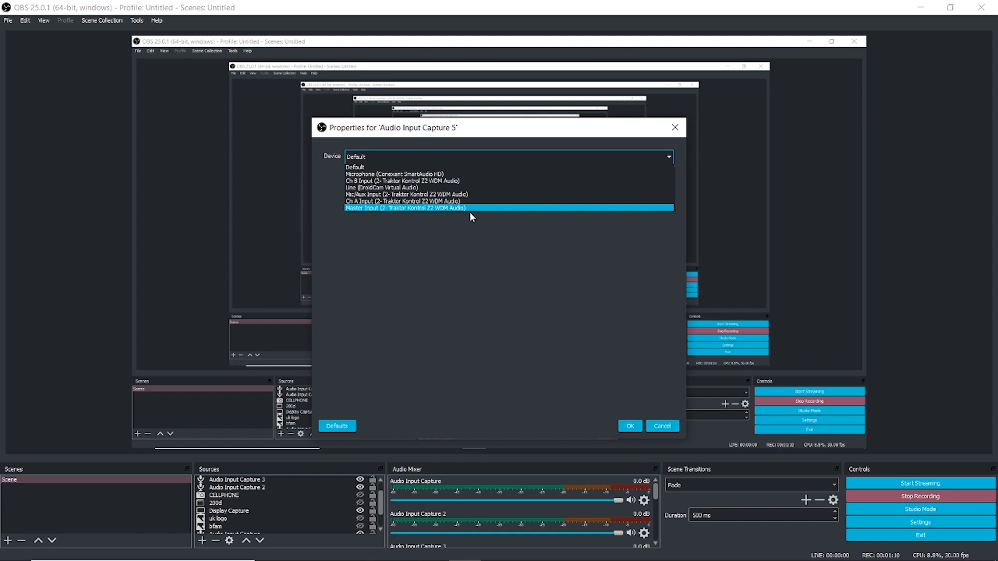
mouse_move(535, 298)
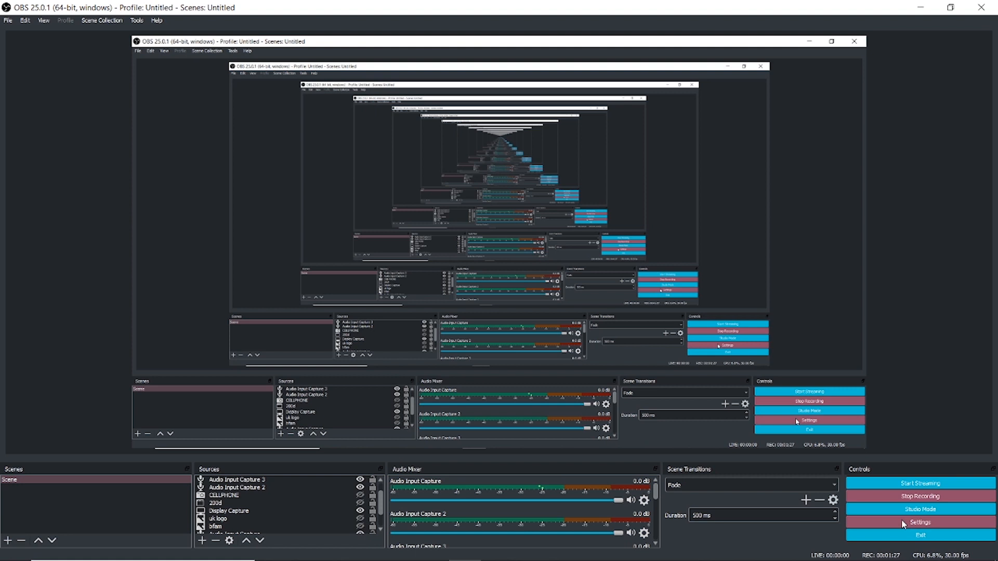
left_click(919, 522)
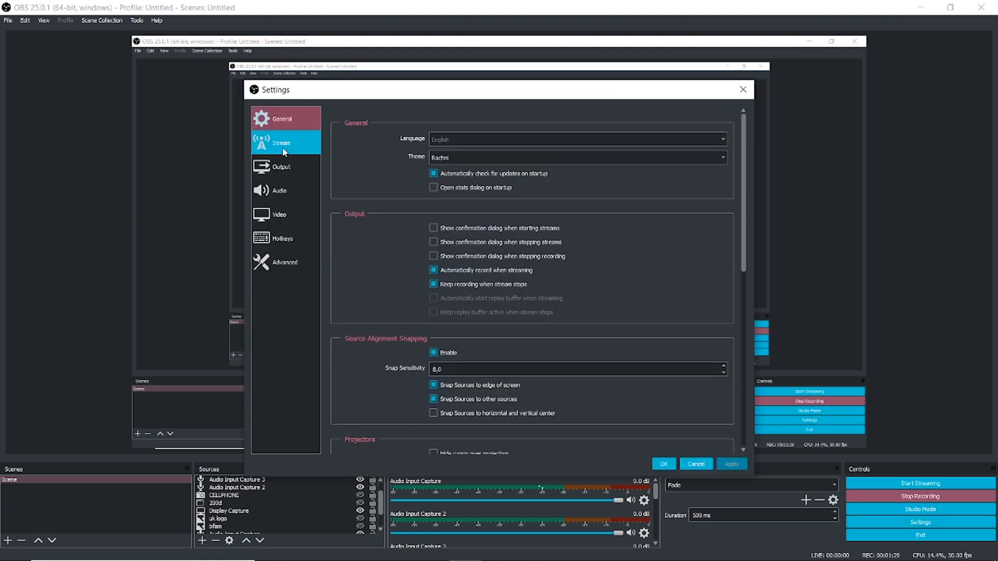
mouse_move(704, 428)
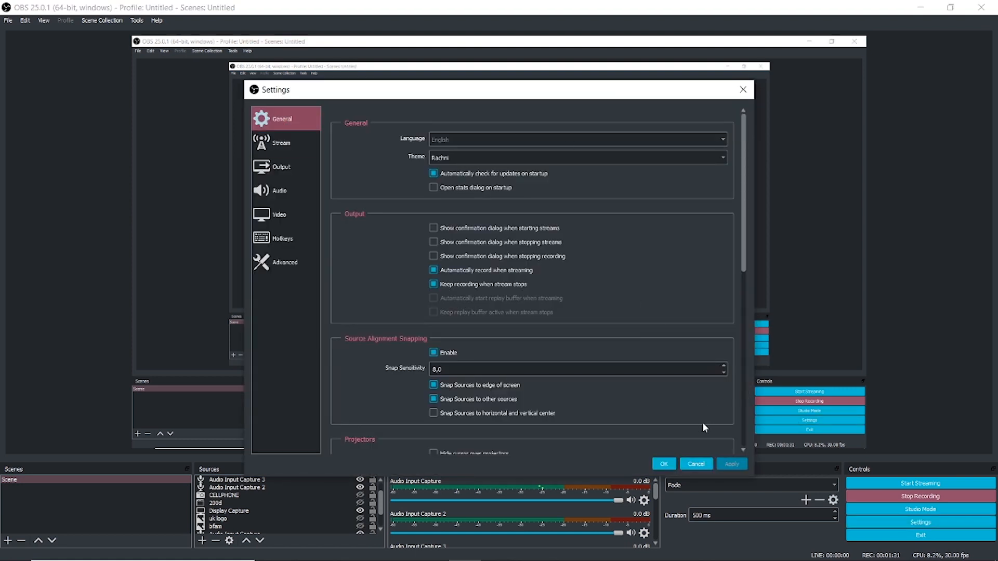
left_click(282, 142)
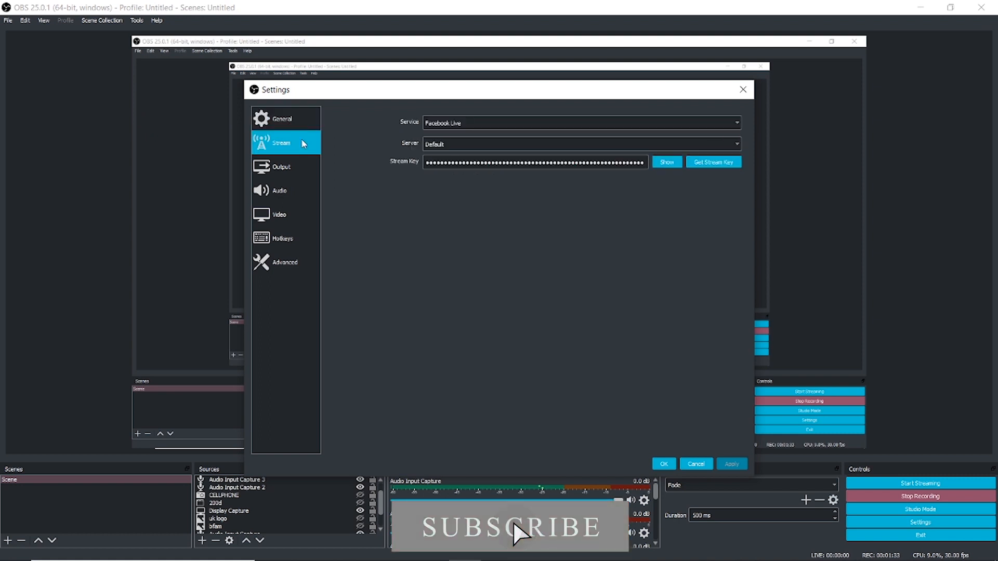
mouse_move(498, 232)
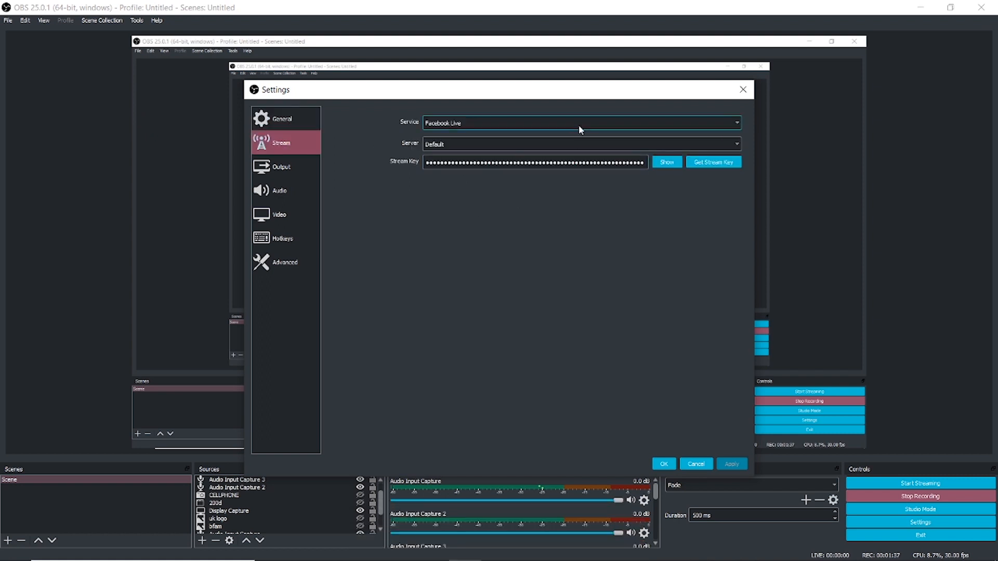
mouse_move(535, 254)
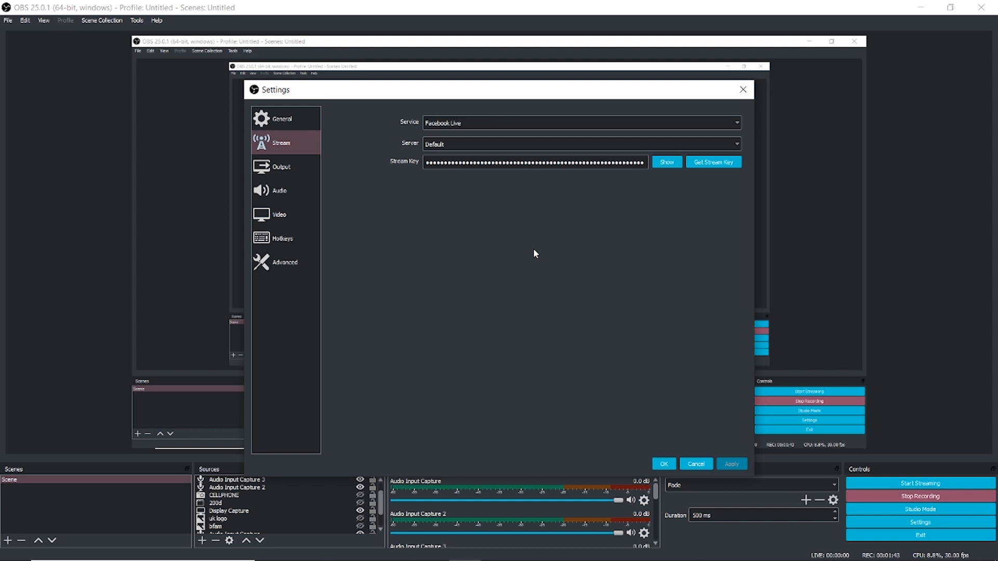
mouse_move(396, 172)
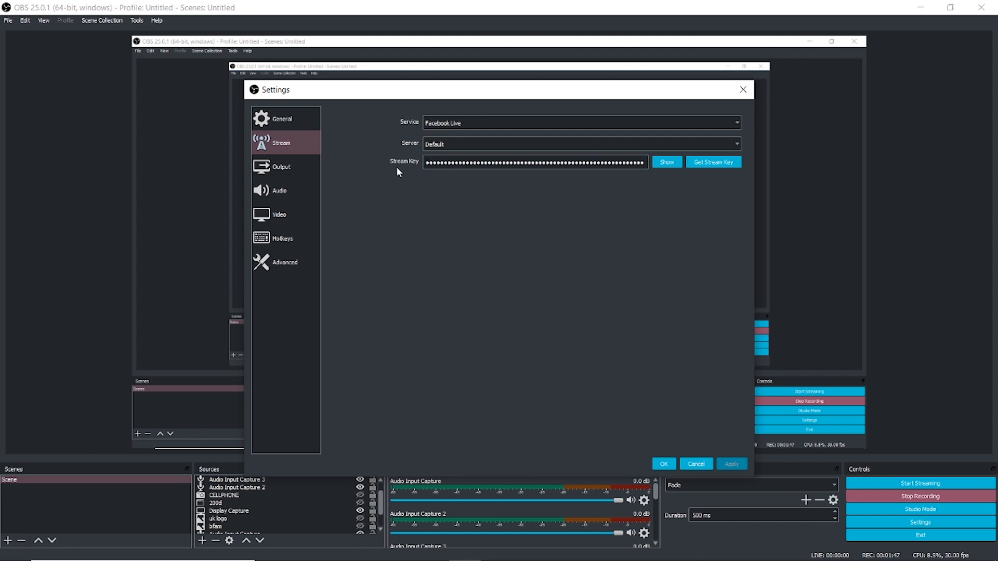
mouse_move(404, 156)
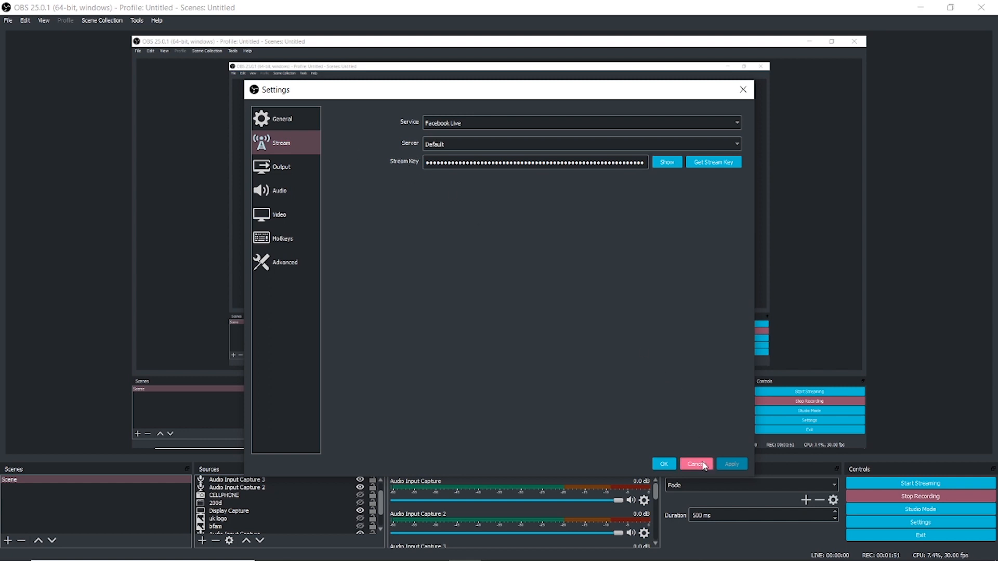
left_click(697, 464)
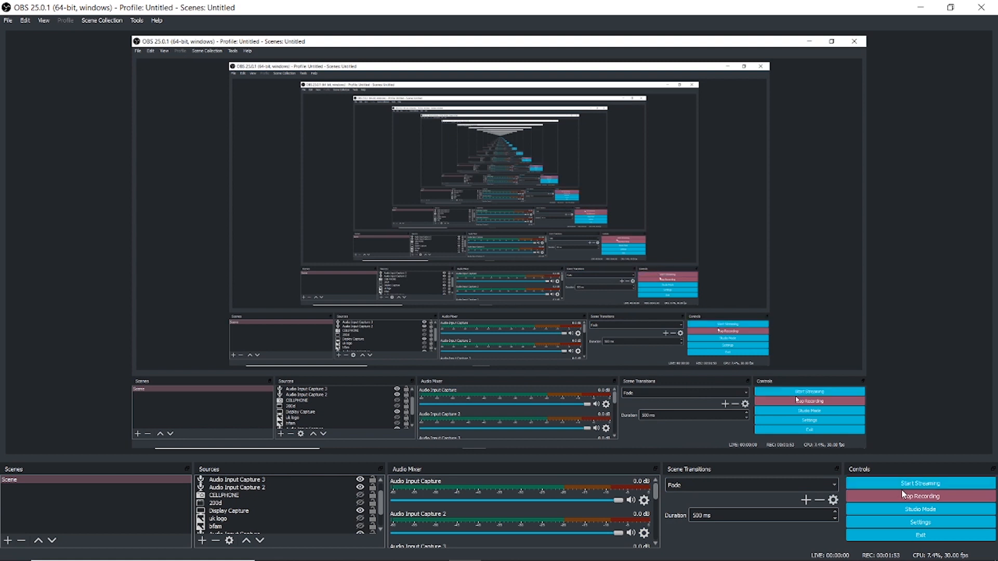
left_click(919, 484)
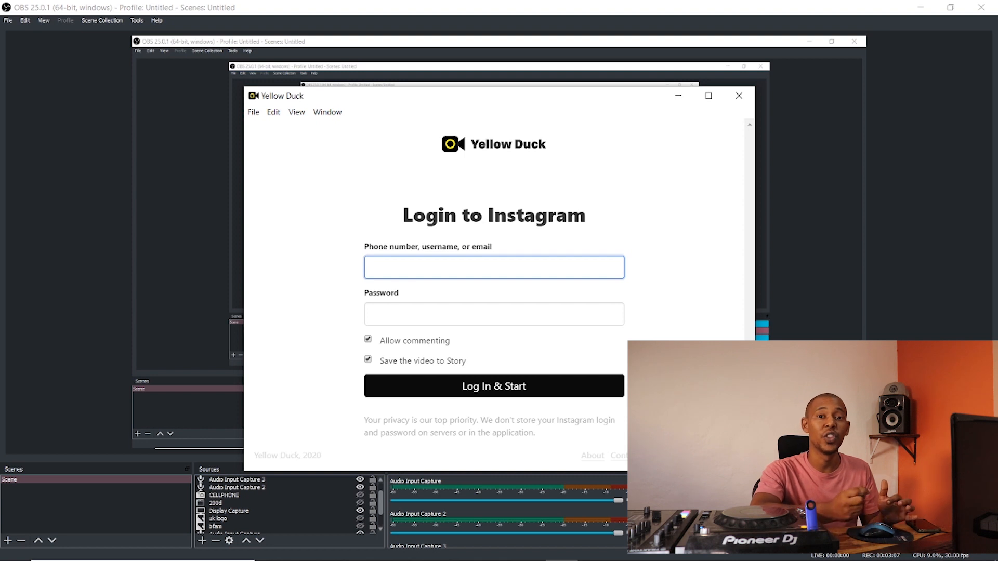
Step: Focus the Instagram username field in Yellow Duck's login form
left_click(493, 268)
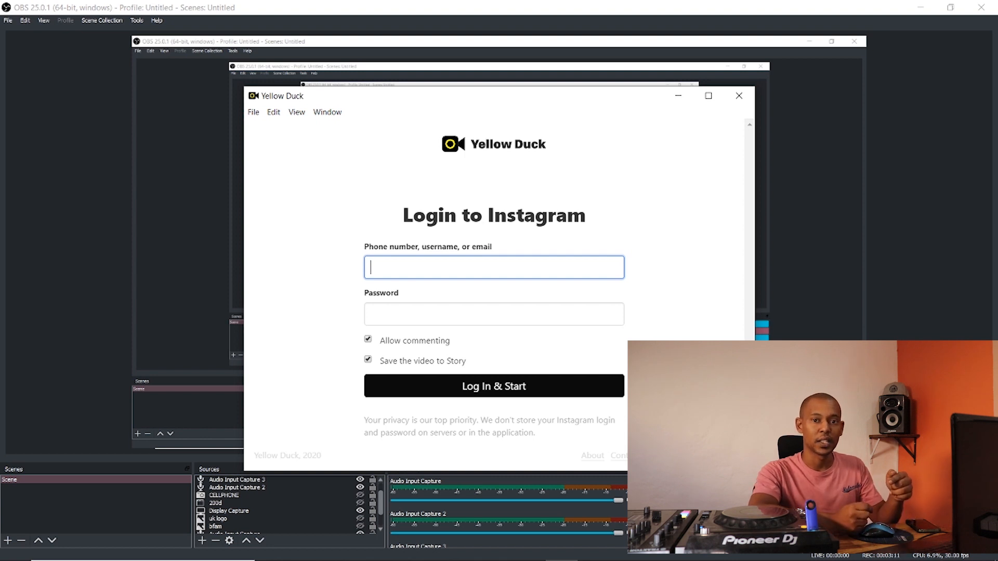